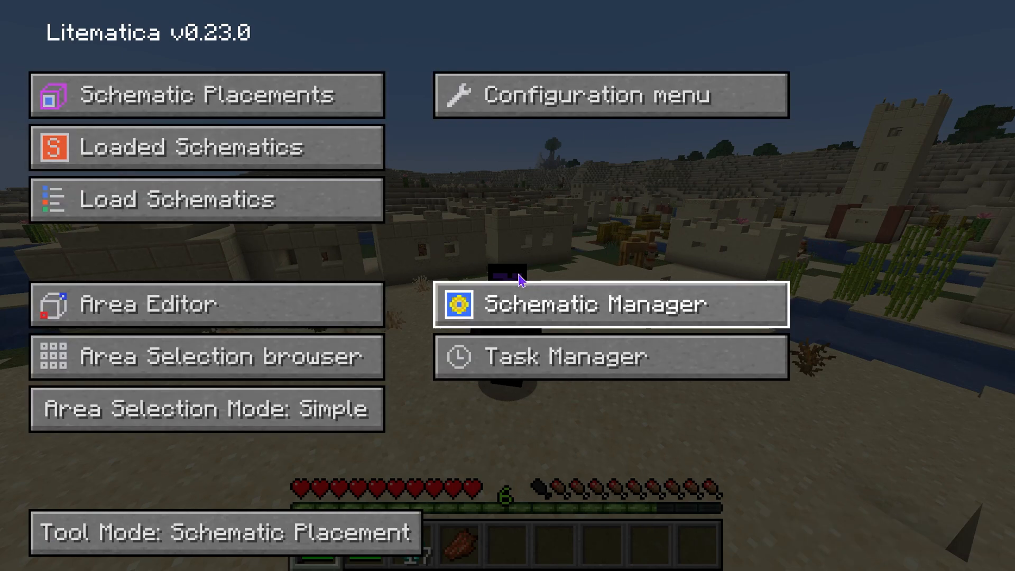
Close the Litematica menu and return to the tutorialy.net Litematica guide in Brave
key("Escape")
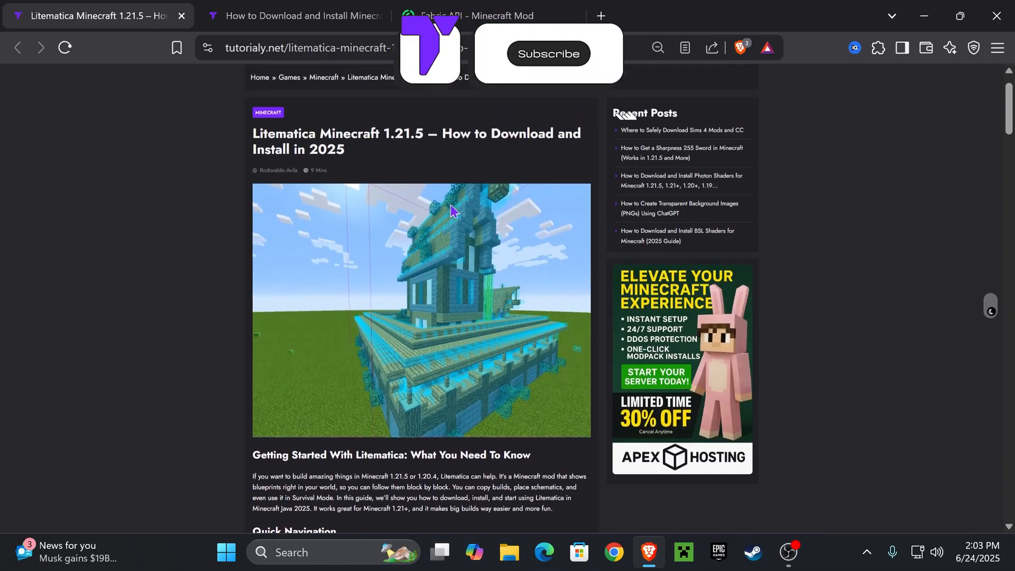
Scroll the guide to 'Step 1: Download Litematica' with its Modrinth and GitHub buttons
left_click(548, 53)
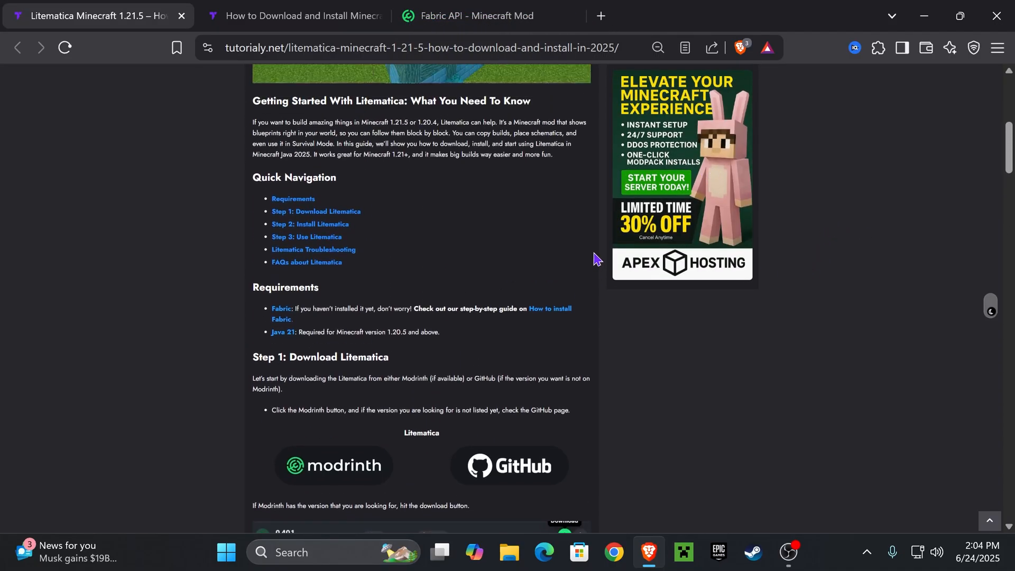
scroll("up", 3)
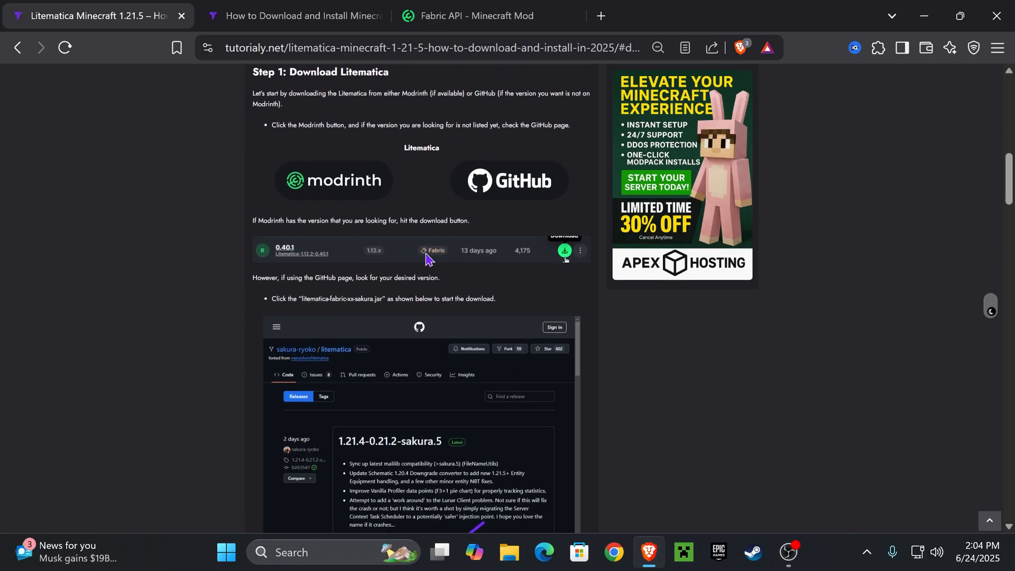
Download Litematica 0.23.0 from Modrinth, filtering game versions to 1.21.6
left_click(333, 180)
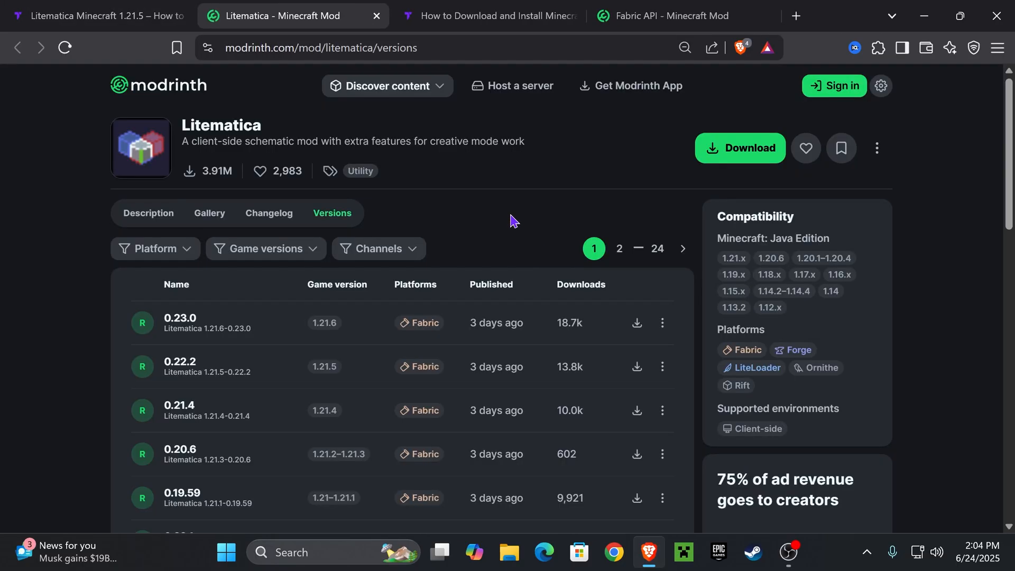
mouse_move(279, 254)
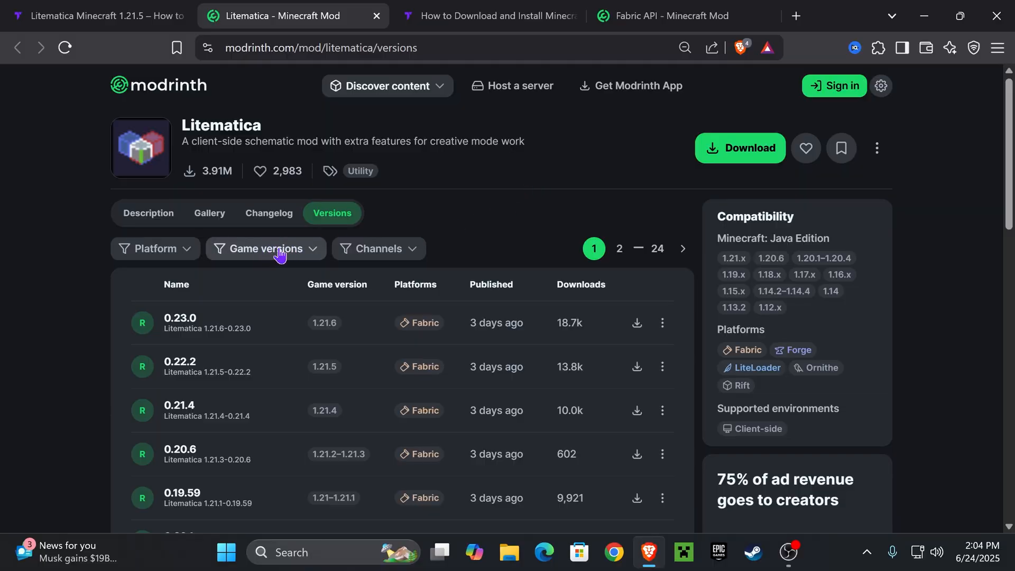
left_click(266, 249)
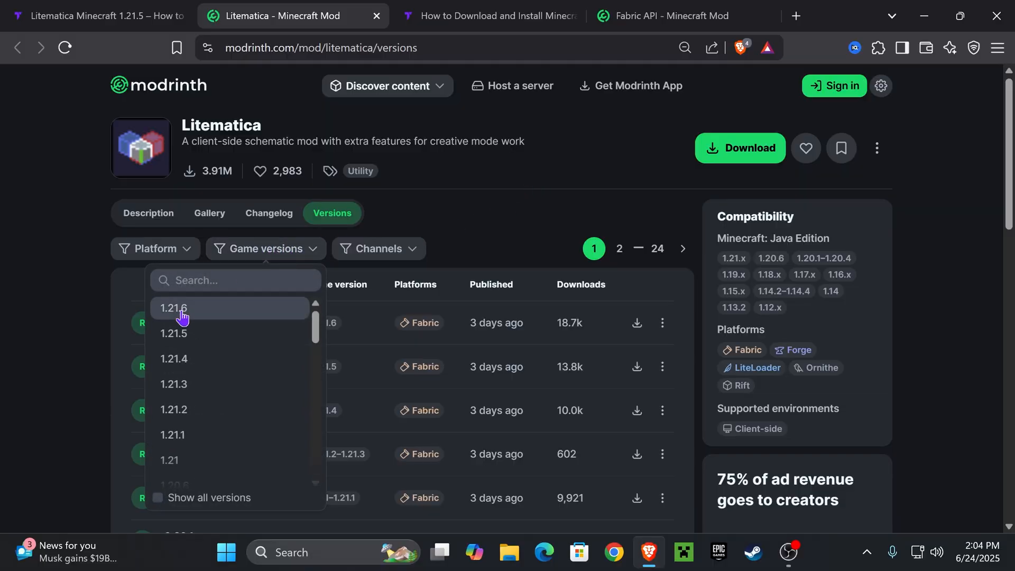
left_click(173, 308)
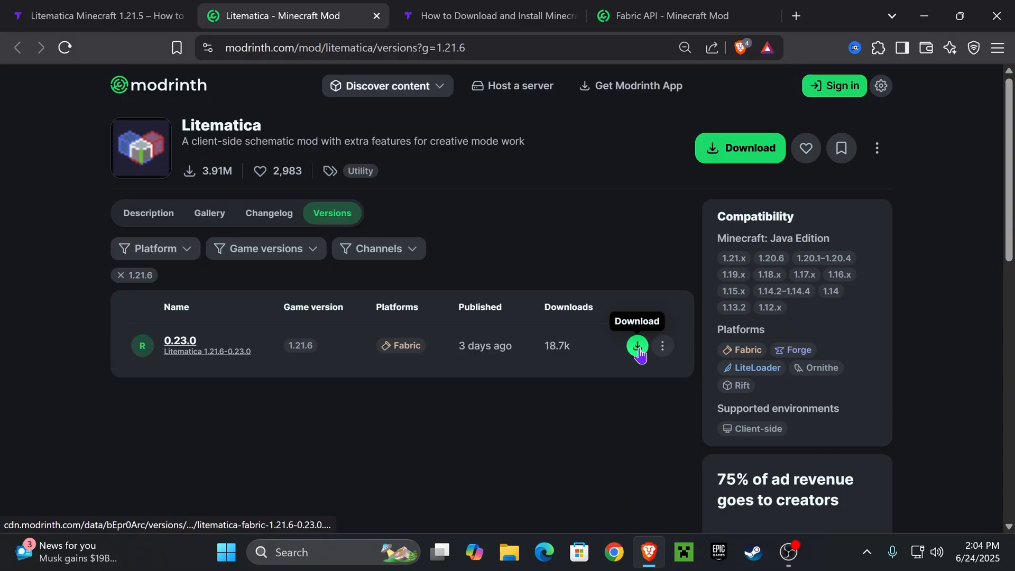
left_click(638, 346)
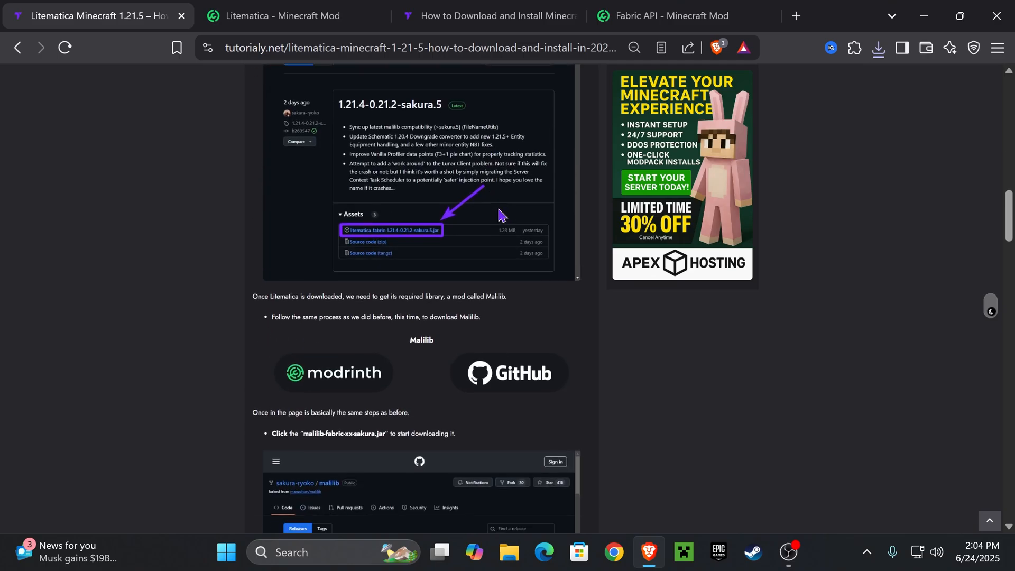
Get the MaLiLib 0.25.0 jar and drag the downloaded jars onto the desktop
scroll("down", 3)
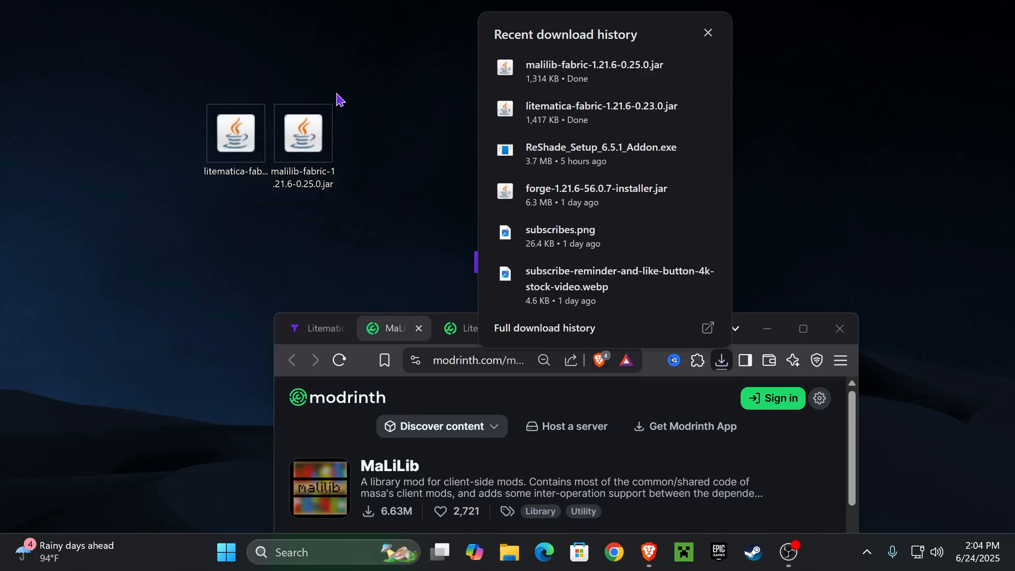
left_click_drag(340, 101, 366, 192)
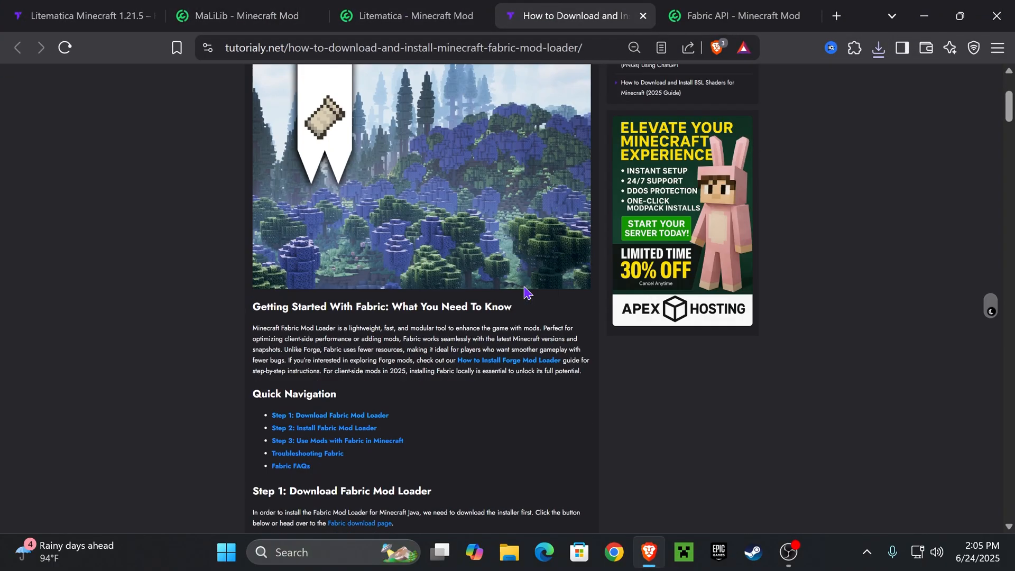
Scroll the Fabric guide to Step 1 and follow the FABRIC link to fabricmc.net/use/installer
scroll("down", 3)
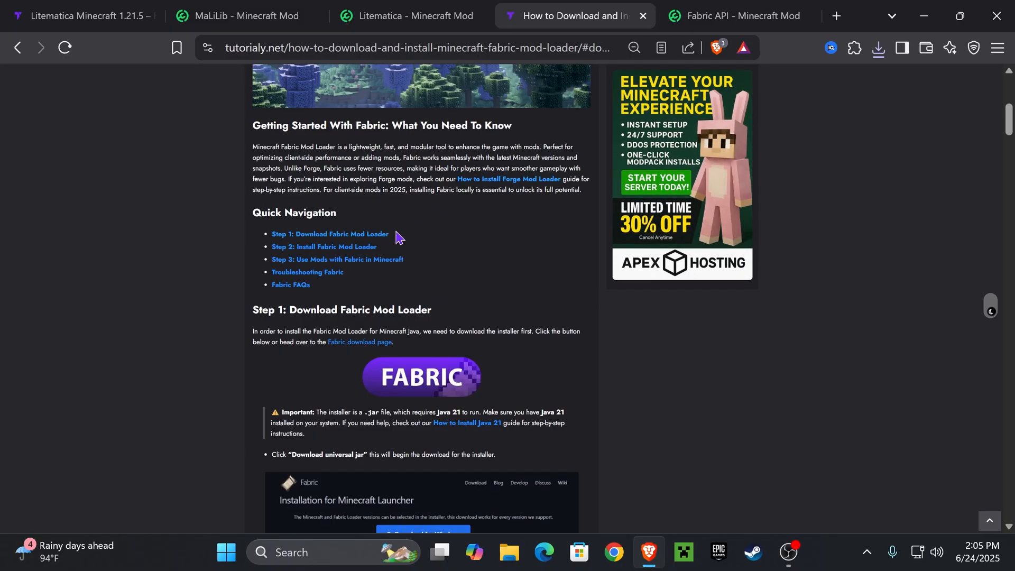
left_click(422, 376)
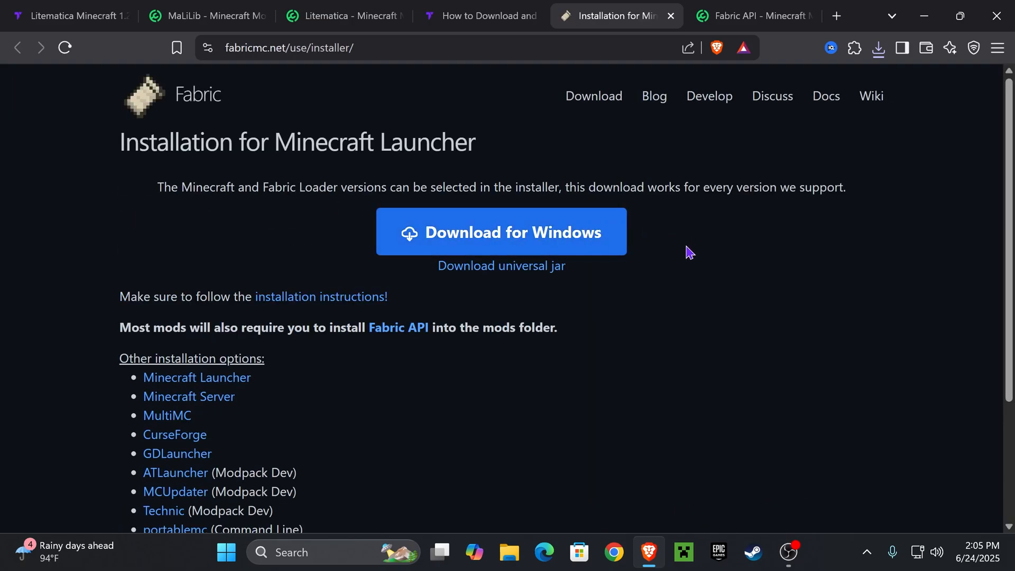
Download the universal Fabric installer jar and save it to Downloads
left_click(501, 232)
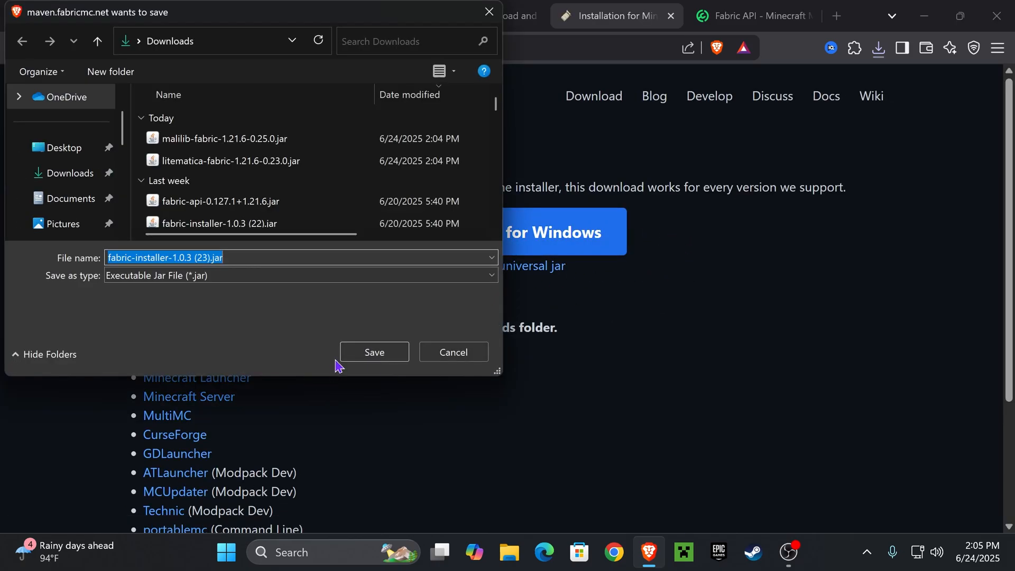
left_click(374, 352)
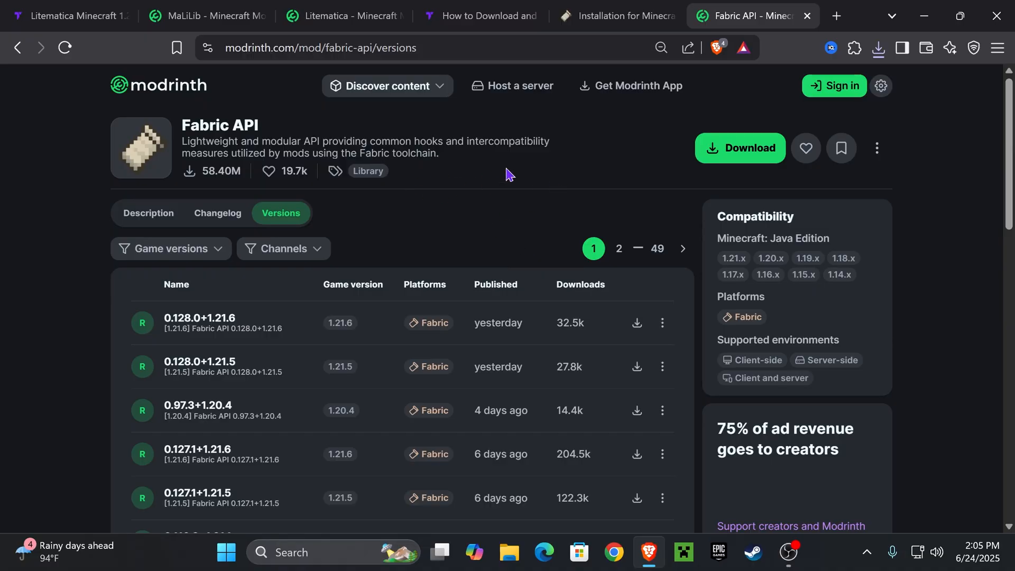
mouse_move(397, 195)
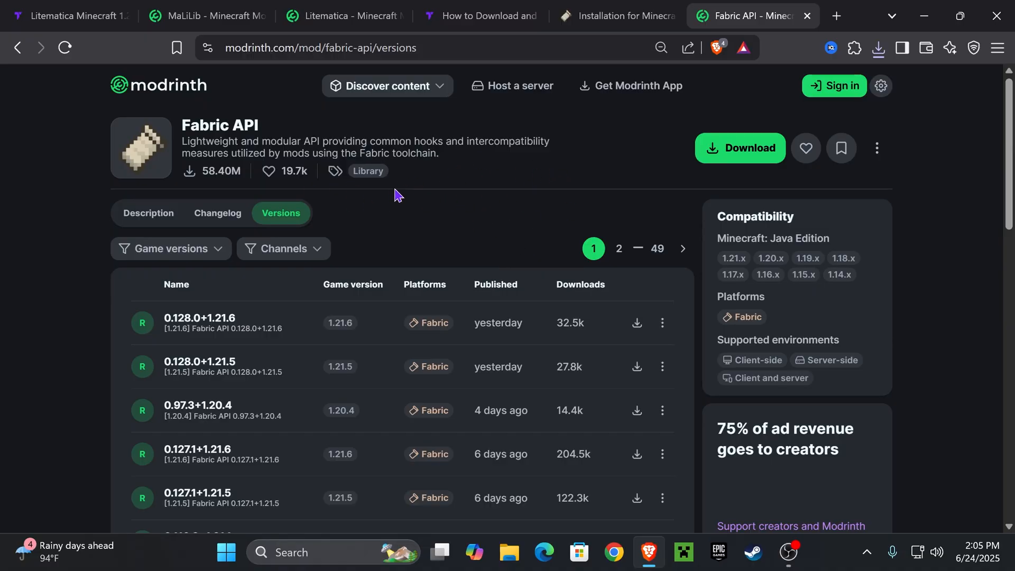
Filter Fabric API versions to 1.21.6, then download and save 0.128.0+1.21.6
left_click(170, 248)
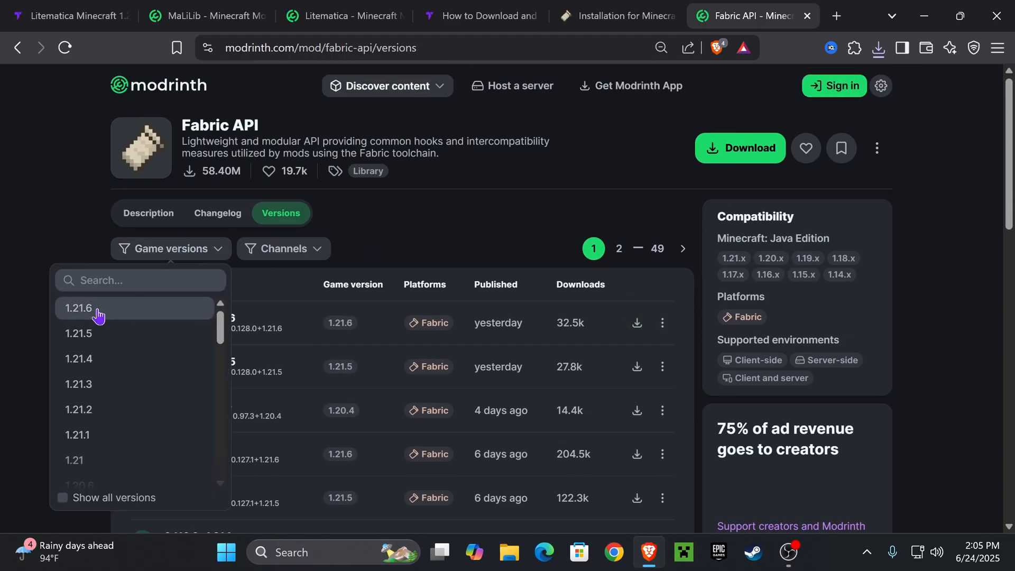
left_click(79, 308)
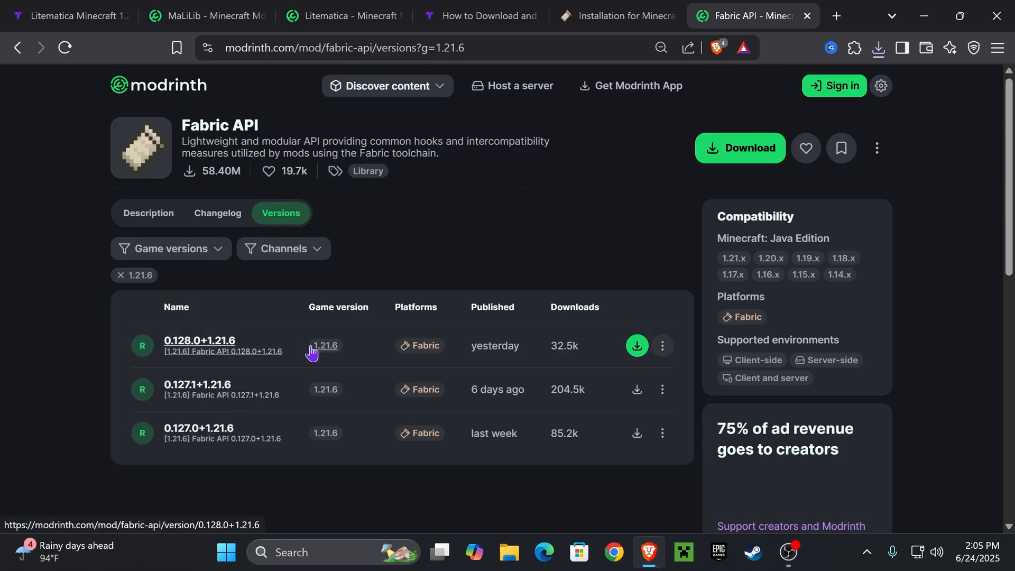
left_click(637, 346)
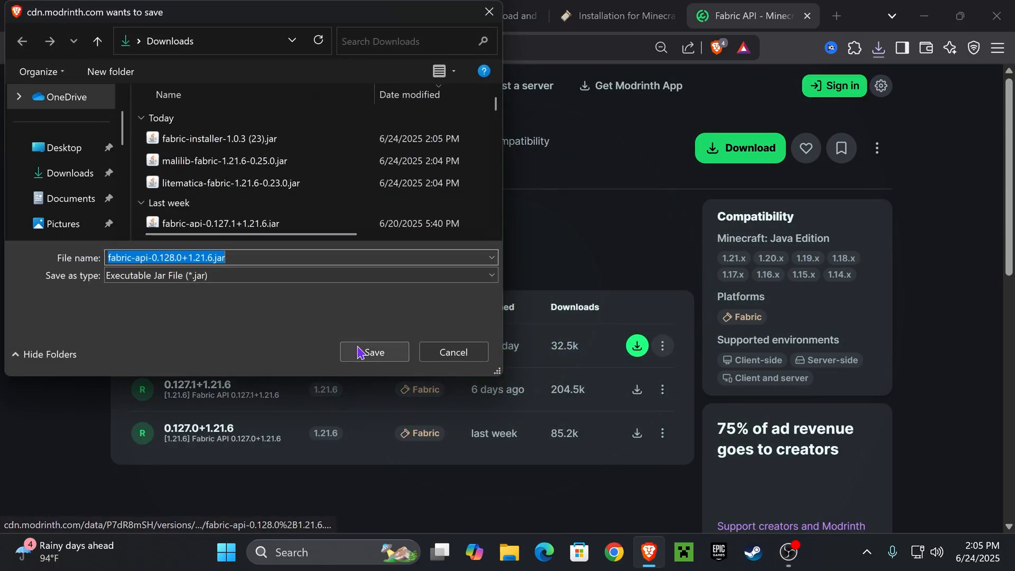
left_click(374, 352)
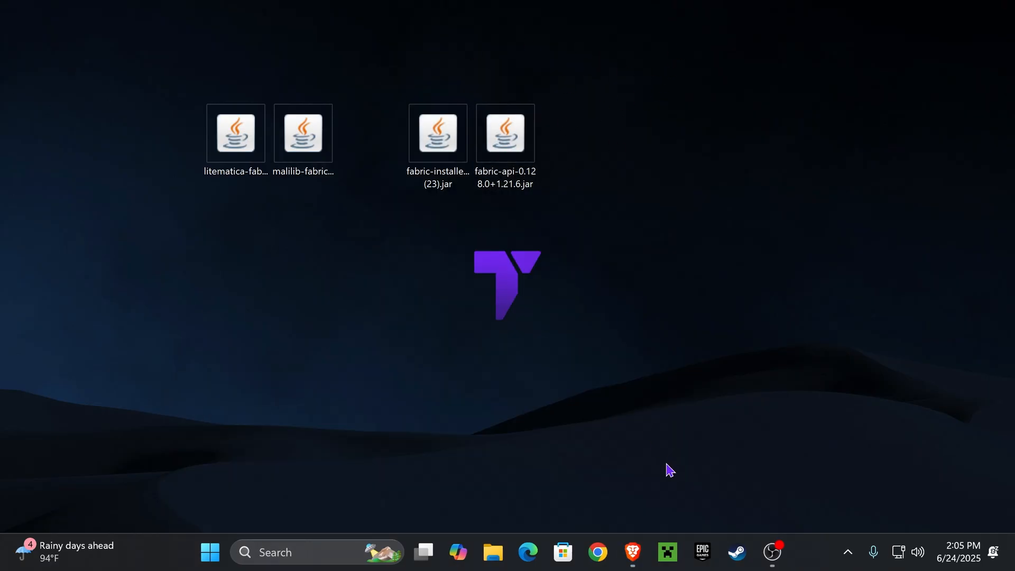
mouse_move(667, 552)
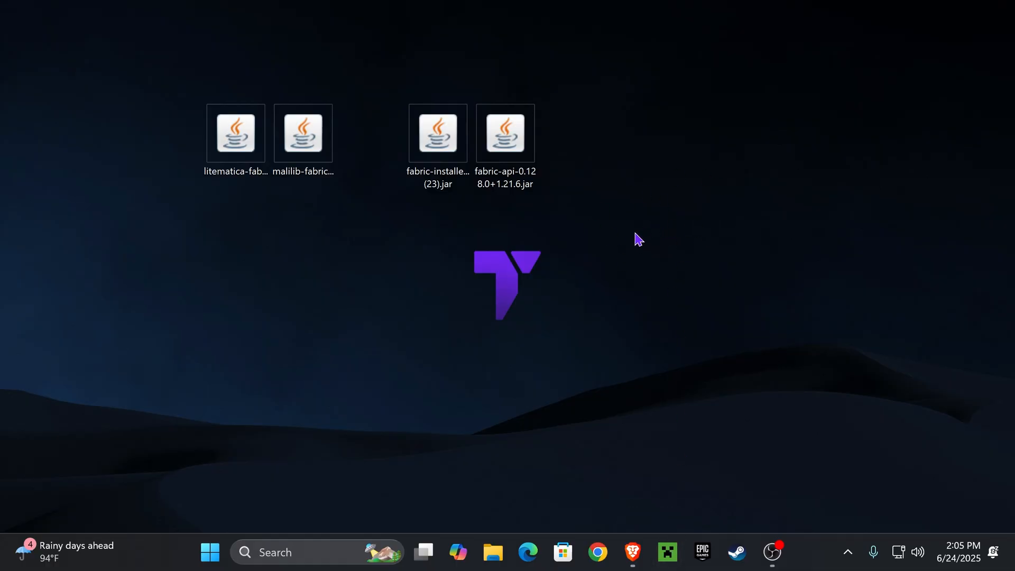
mouse_move(663, 159)
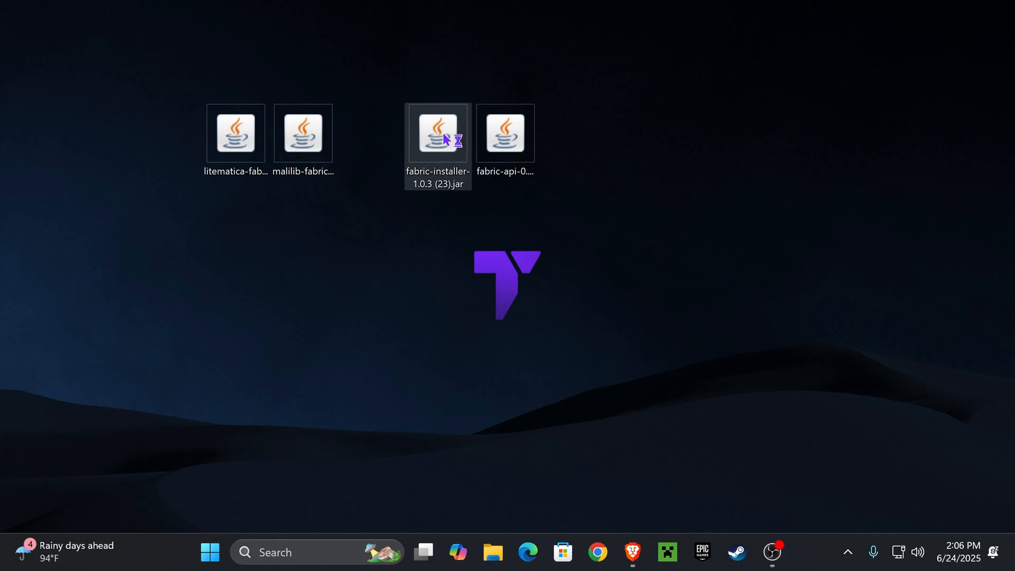
Run fabric-installer-1.0.3 (23).jar and install loader 0.16.14 for Minecraft 1.21.6
double_click(438, 133)
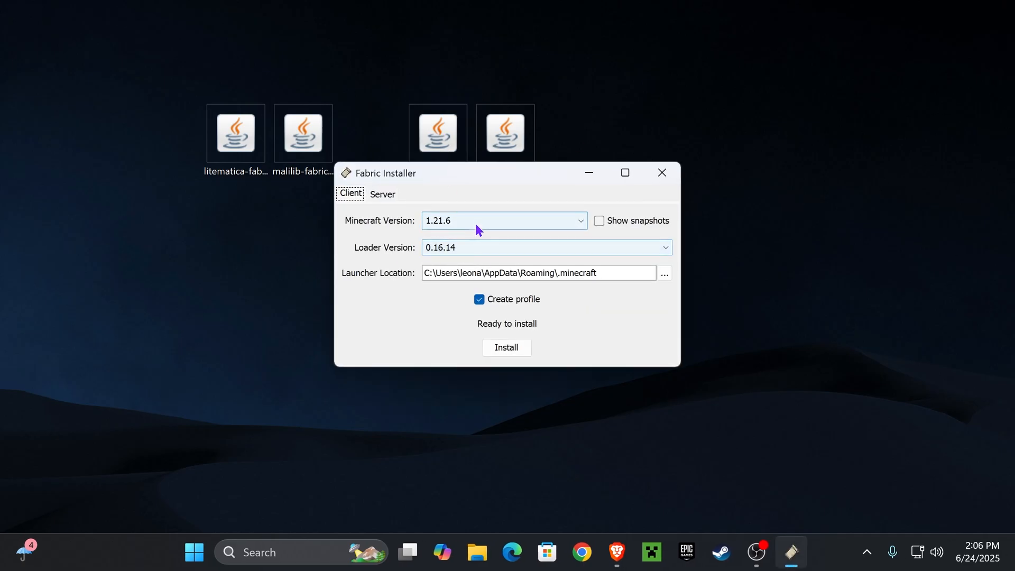
mouse_move(521, 202)
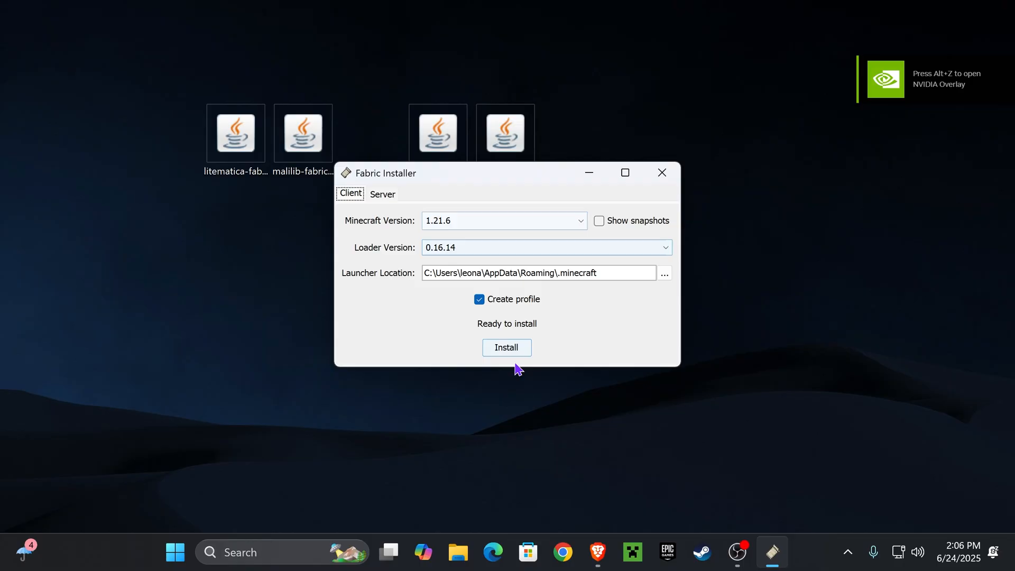
left_click(506, 347)
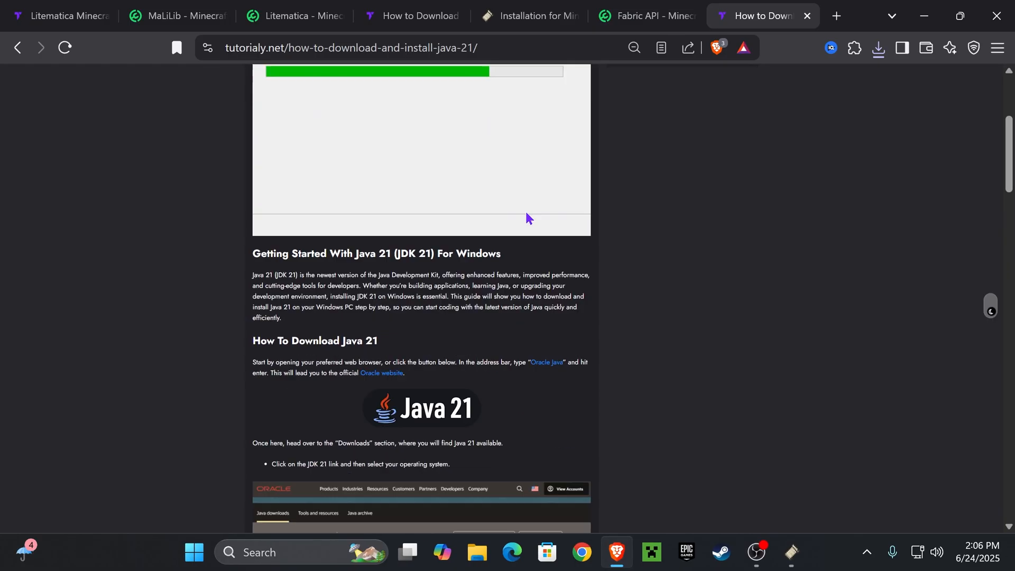
Scroll the Java 21 article down to the installation wizard screenshots
scroll("down", 3)
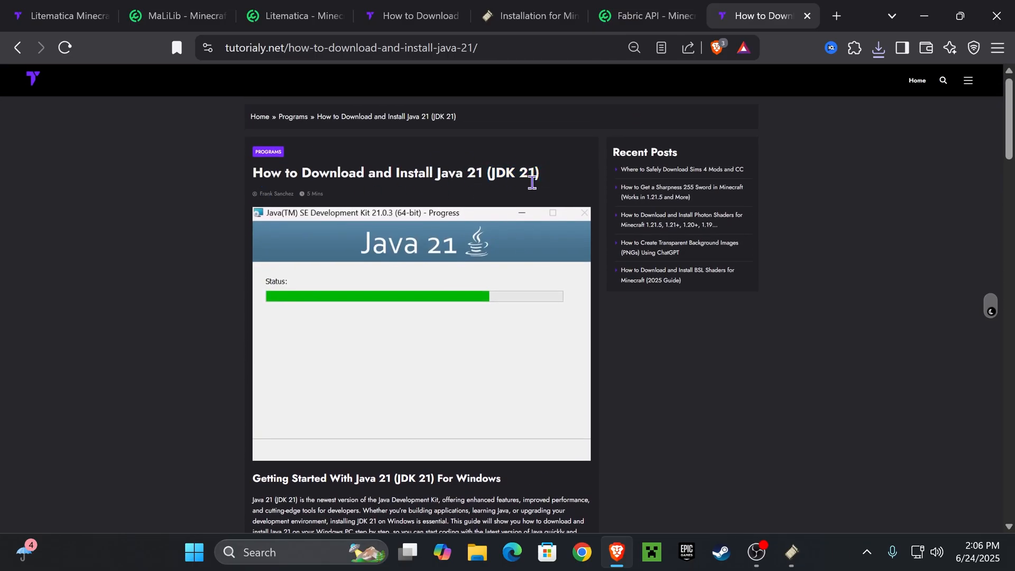
scroll("down", 3)
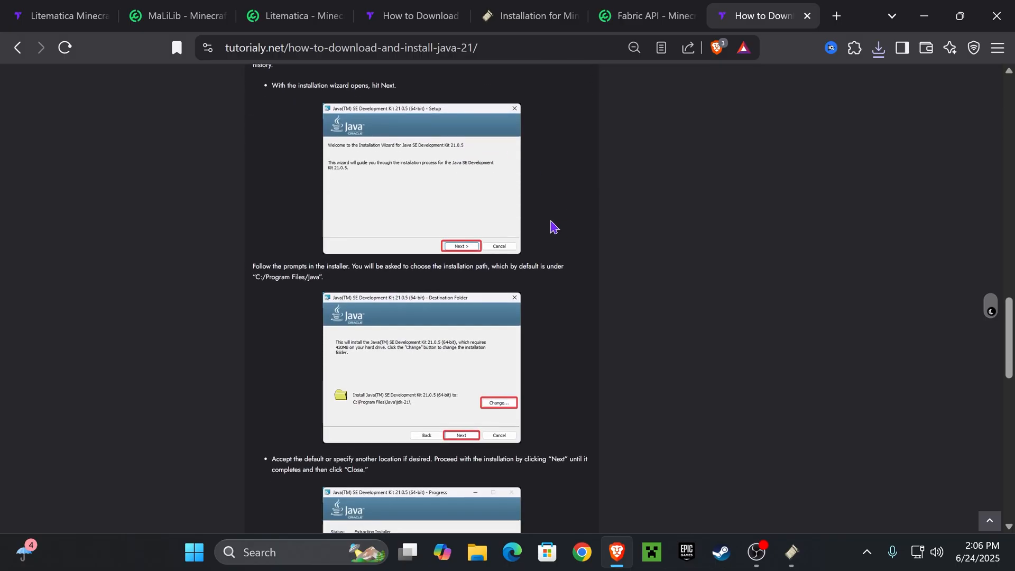
scroll("down", 3)
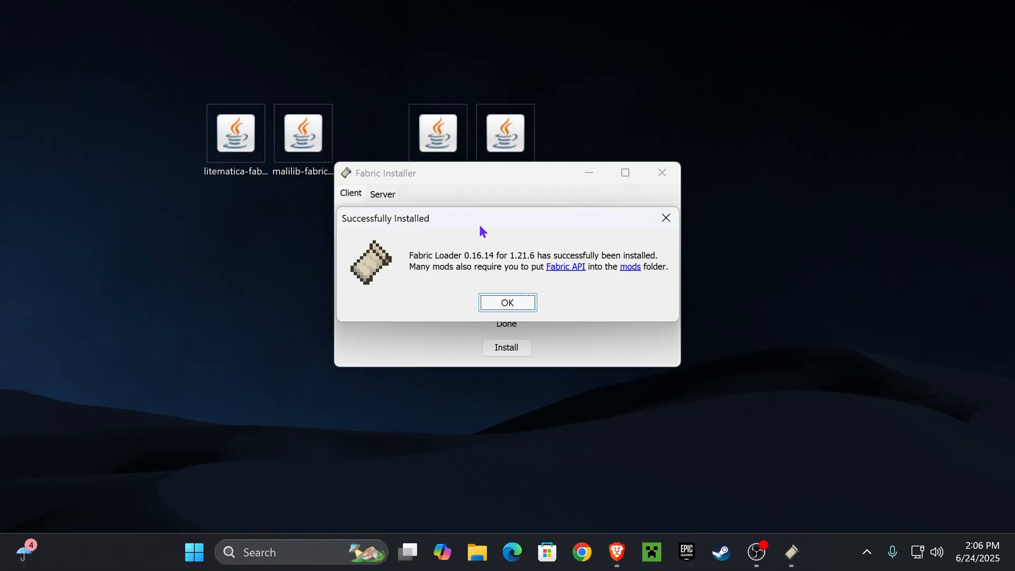
mouse_move(491, 238)
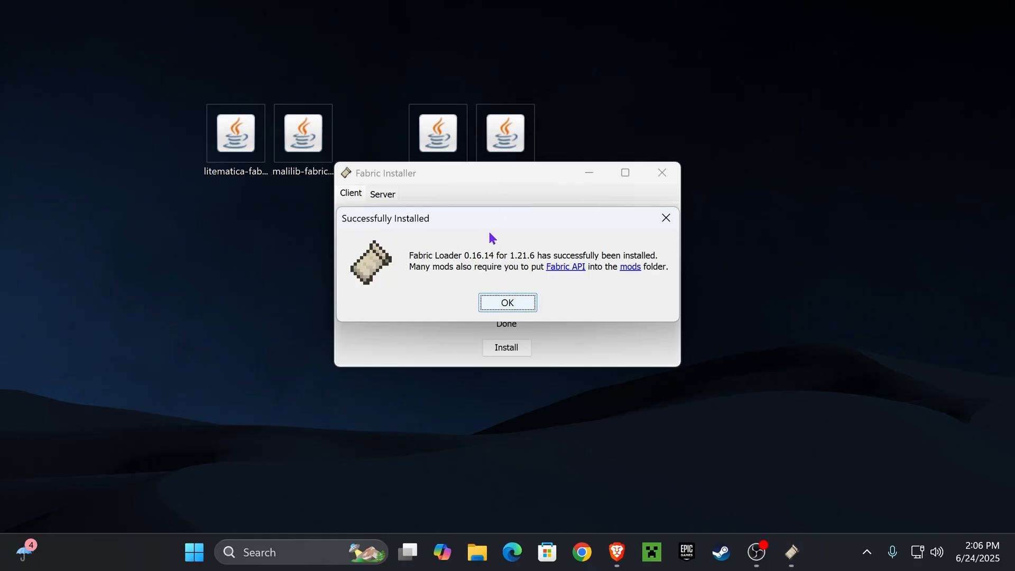
Dismiss the Fabric Loader 0.16.14 'Successfully Installed' message and close the installer
left_click(508, 303)
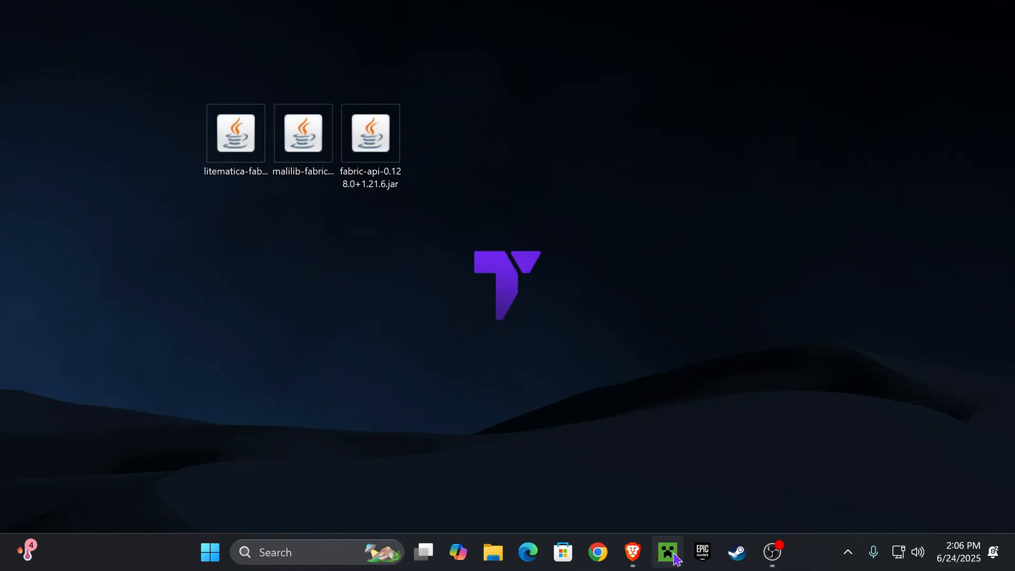
left_click(638, 551)
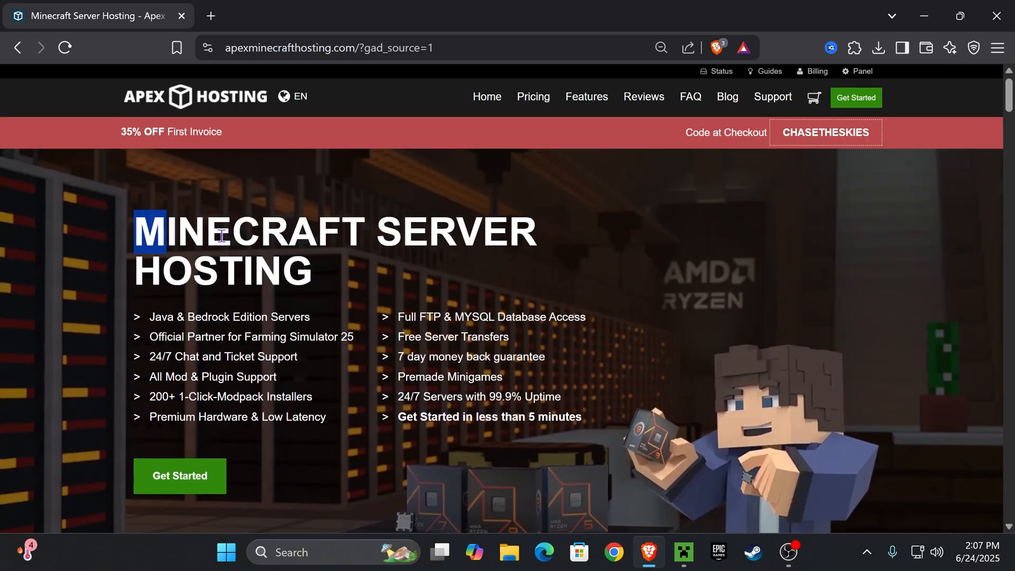
scroll("down", 3)
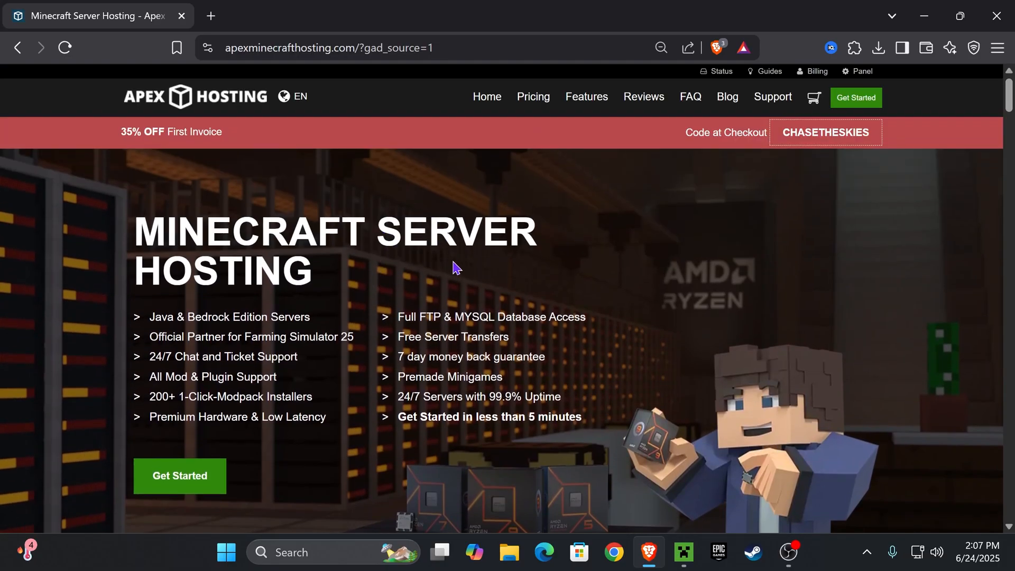
scroll("down", 3)
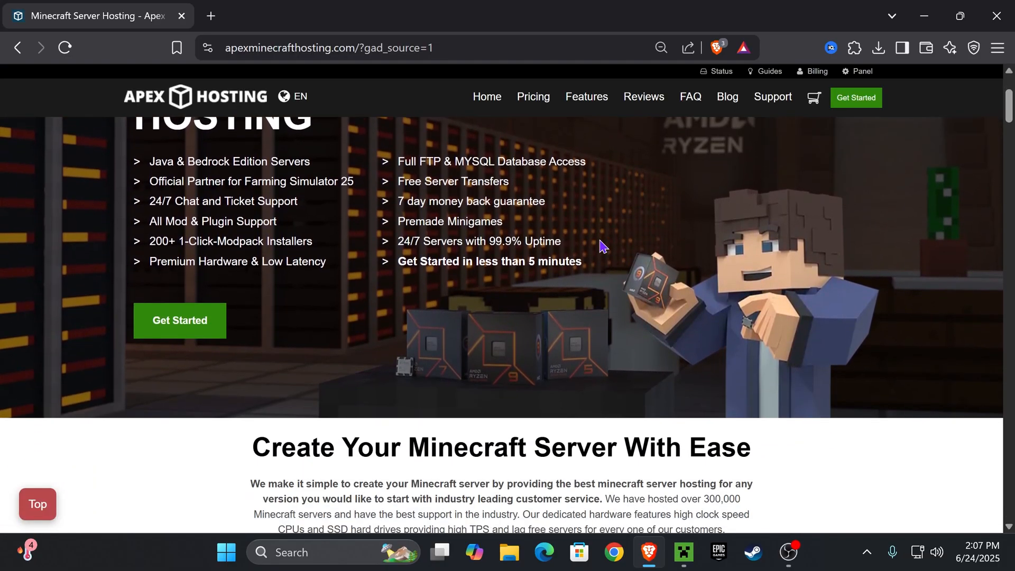
scroll("down", 3)
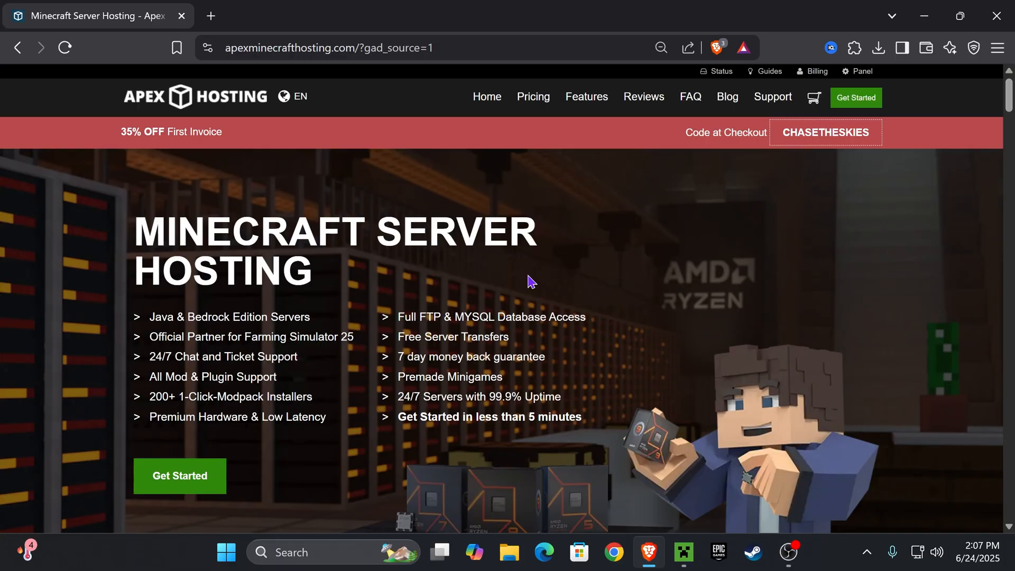
left_click(684, 553)
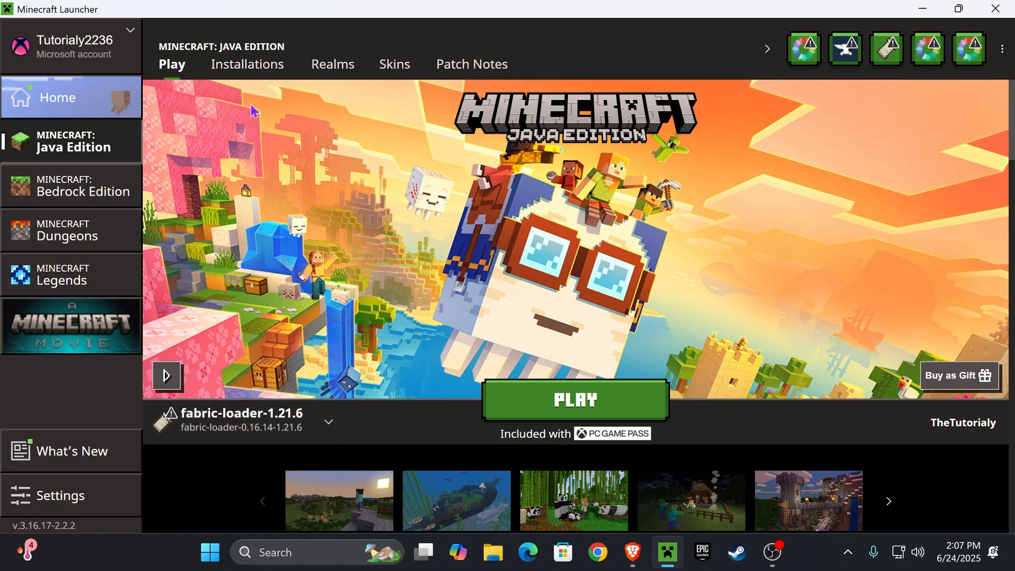
Open the game folder of the modded fabric-loader-1.21.6 installation from the Installations list
left_click(247, 64)
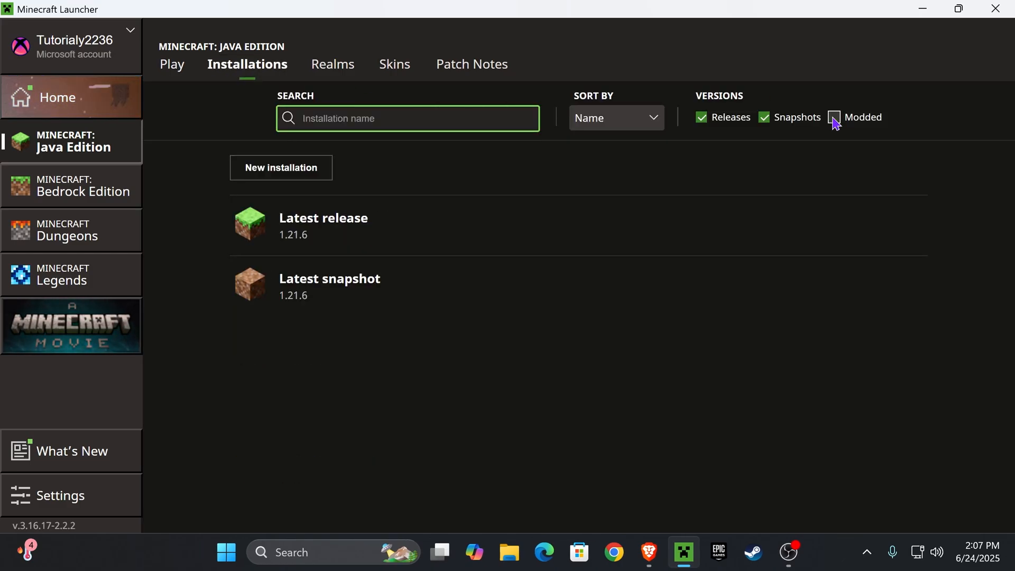
left_click(835, 117)
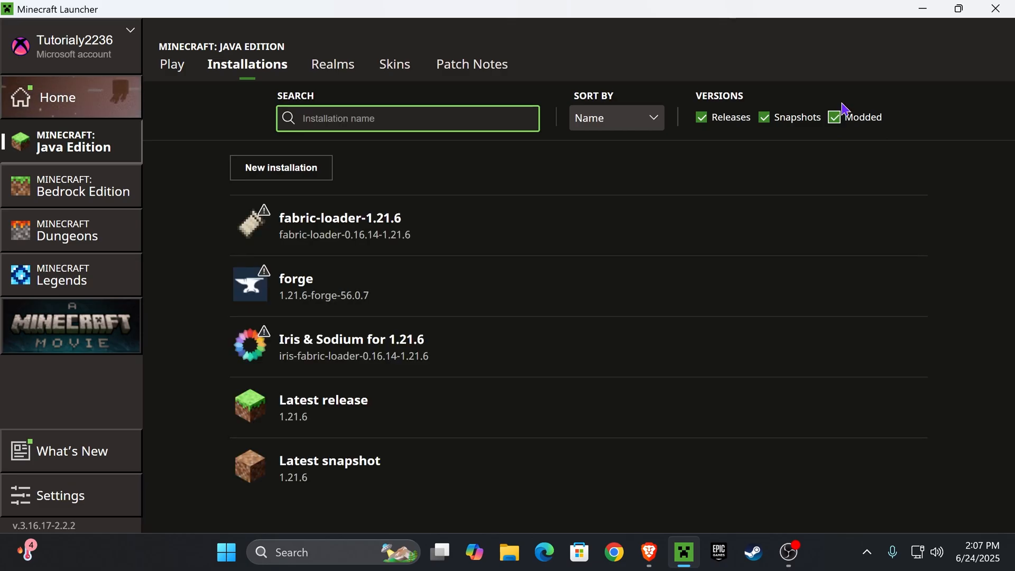
mouse_move(453, 229)
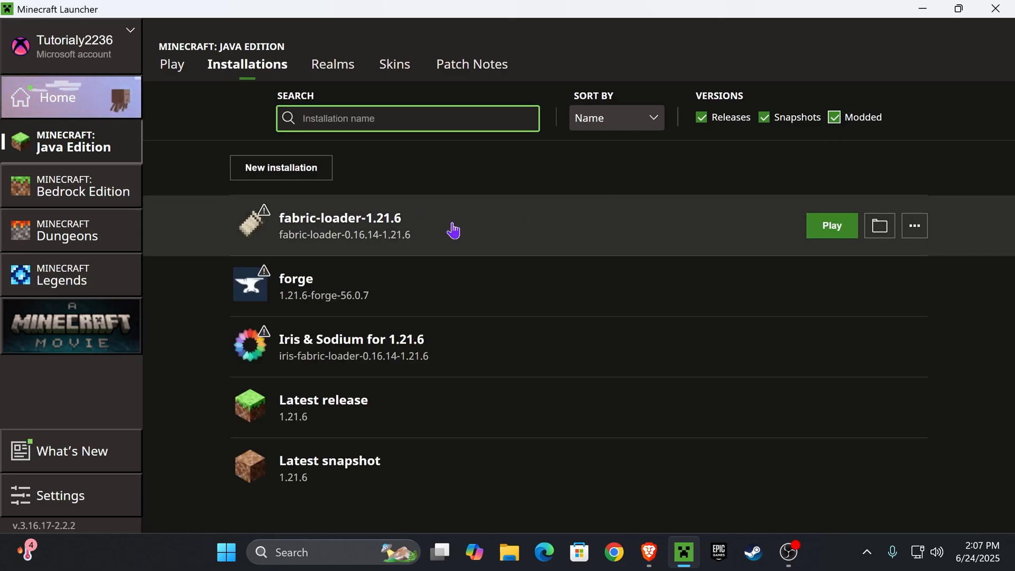
mouse_move(881, 226)
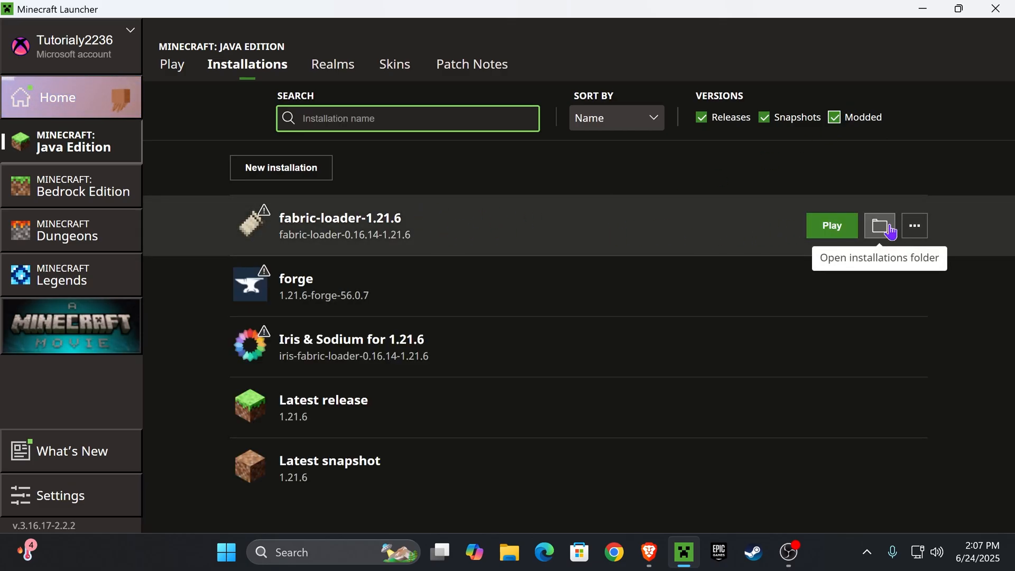
left_click(880, 226)
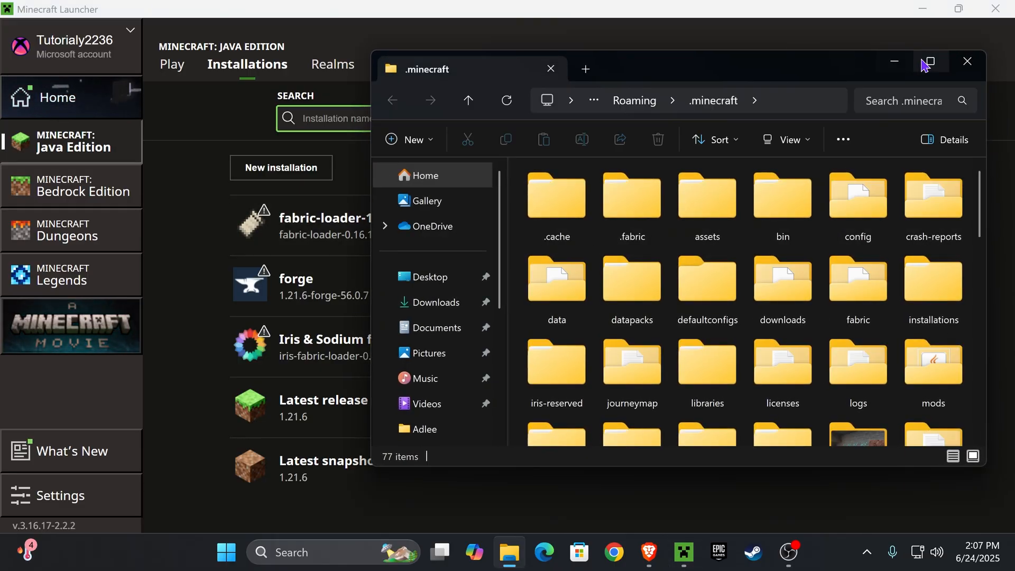
Replace the old mods folder in .minecraft with a new folder named 'mods'
left_click(930, 61)
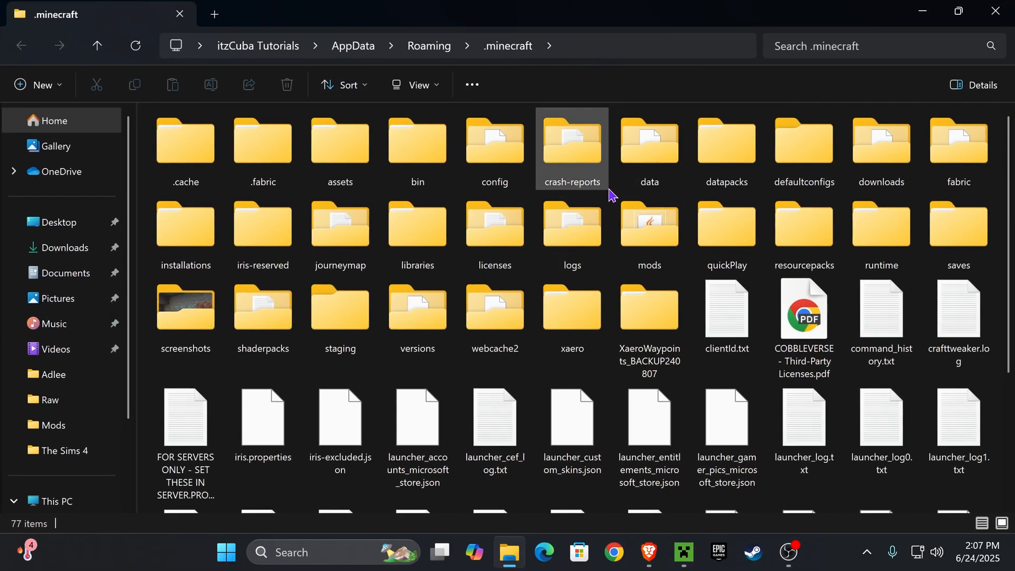
left_click(649, 238)
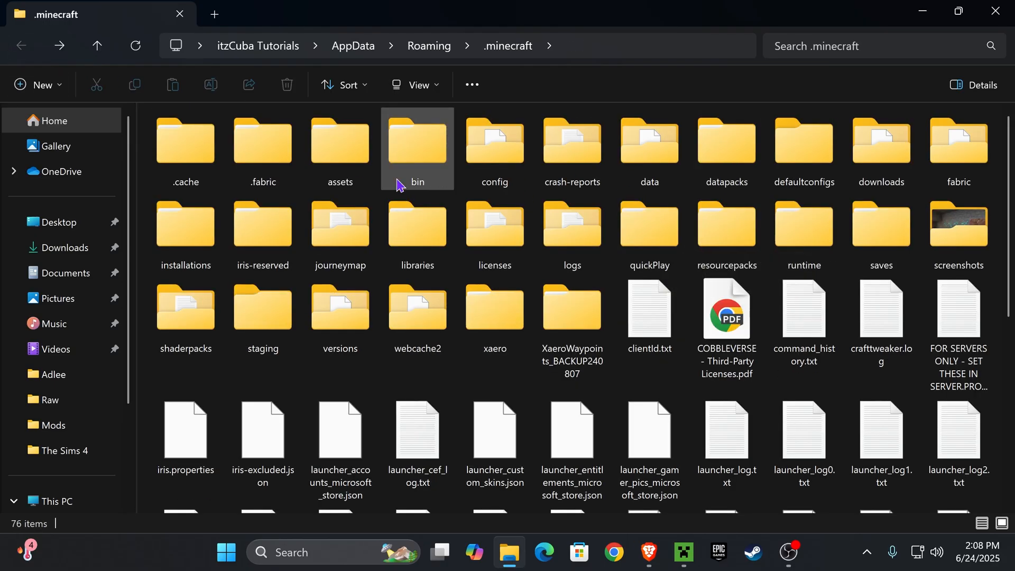
left_click(38, 84)
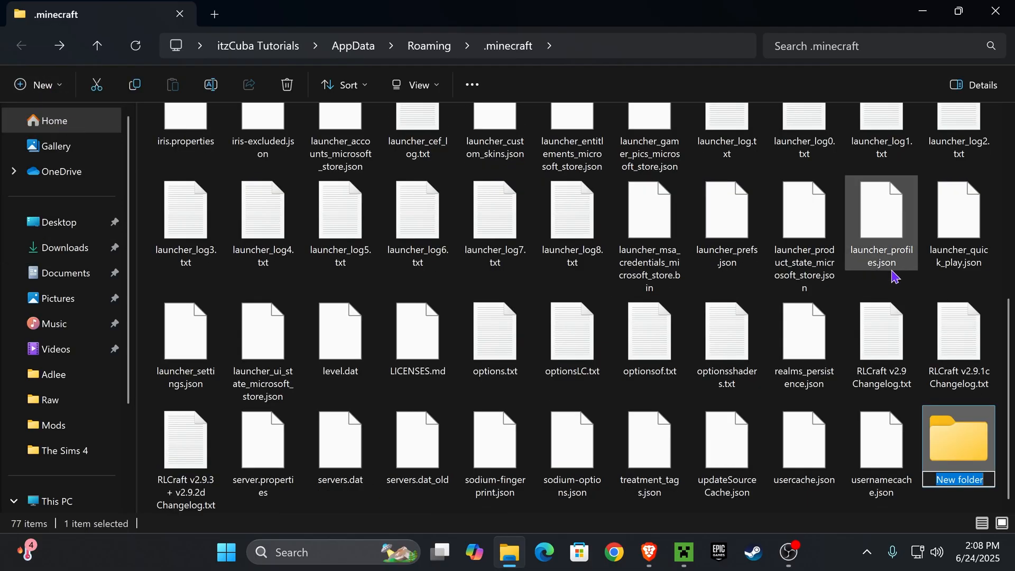
type("mods")
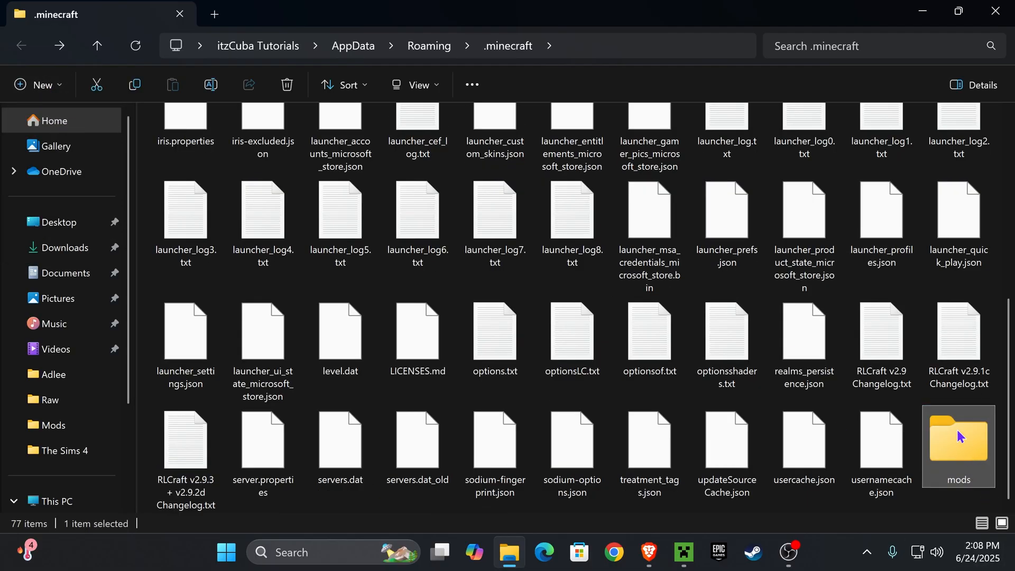
double_click(960, 443)
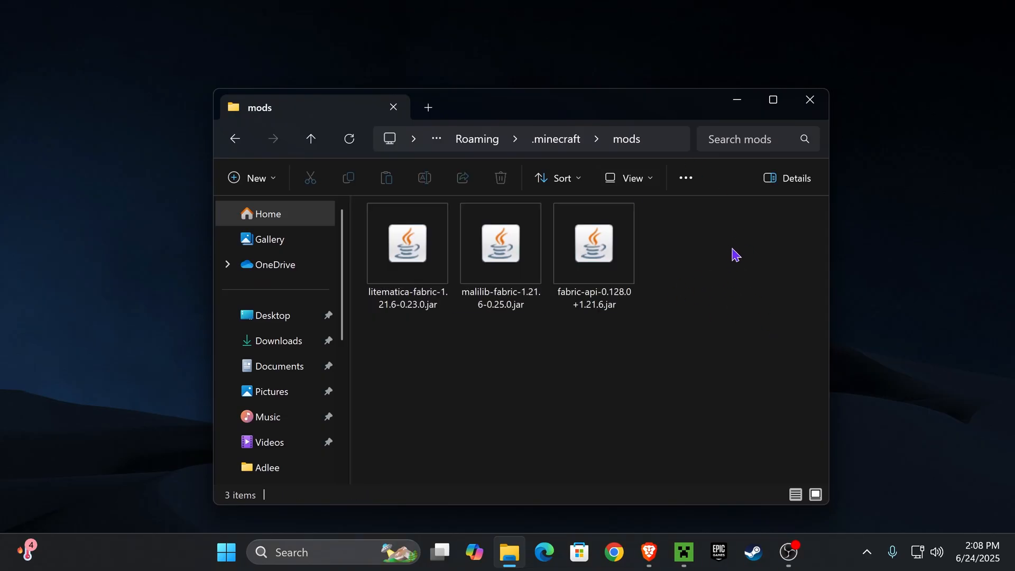
Move the Litematica, MaLiLib and Fabric API jars into mods, then launch fabric-loader-1.21.6
left_click(594, 244)
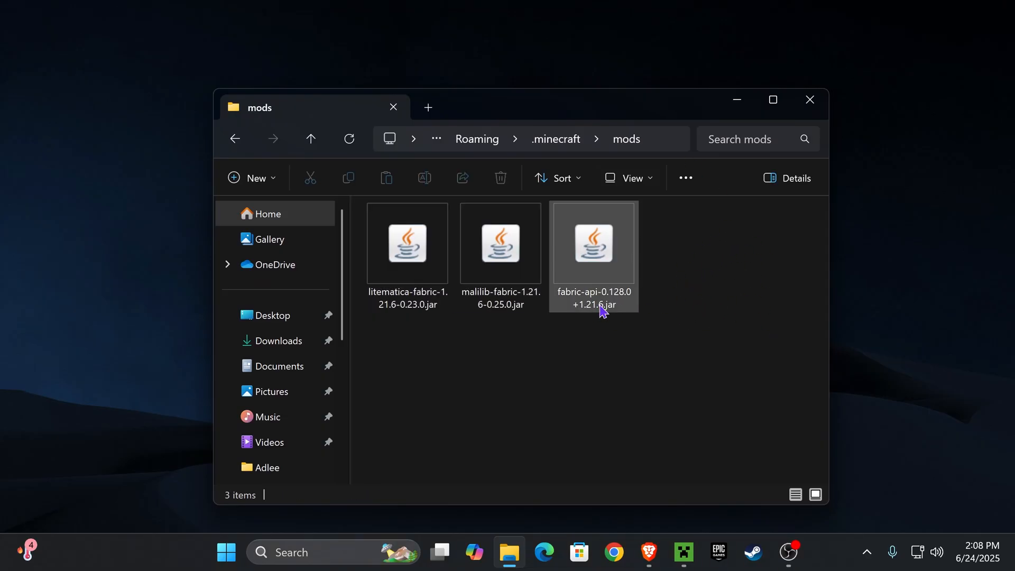
left_click(749, 303)
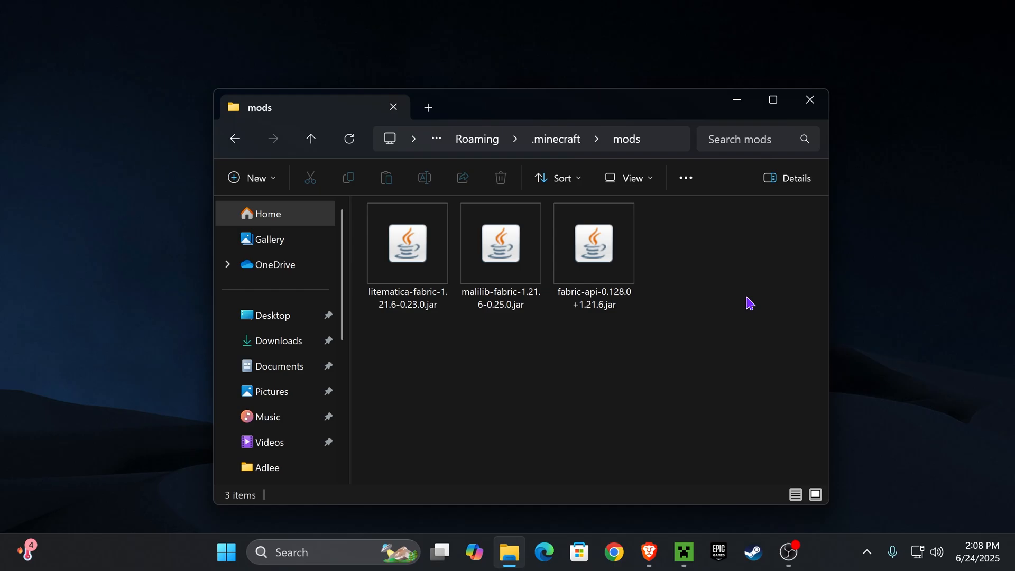
mouse_move(810, 100)
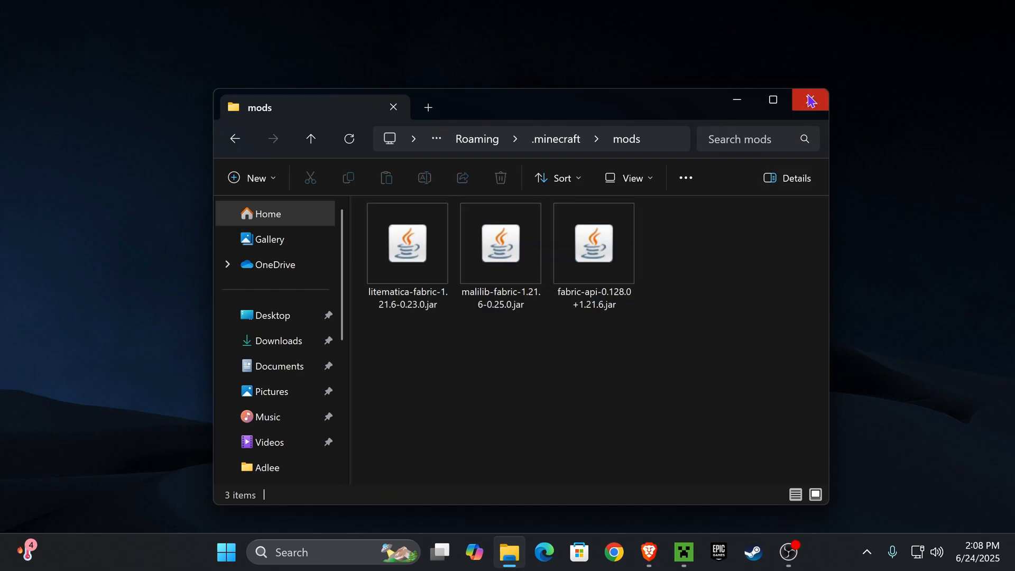
left_click(811, 100)
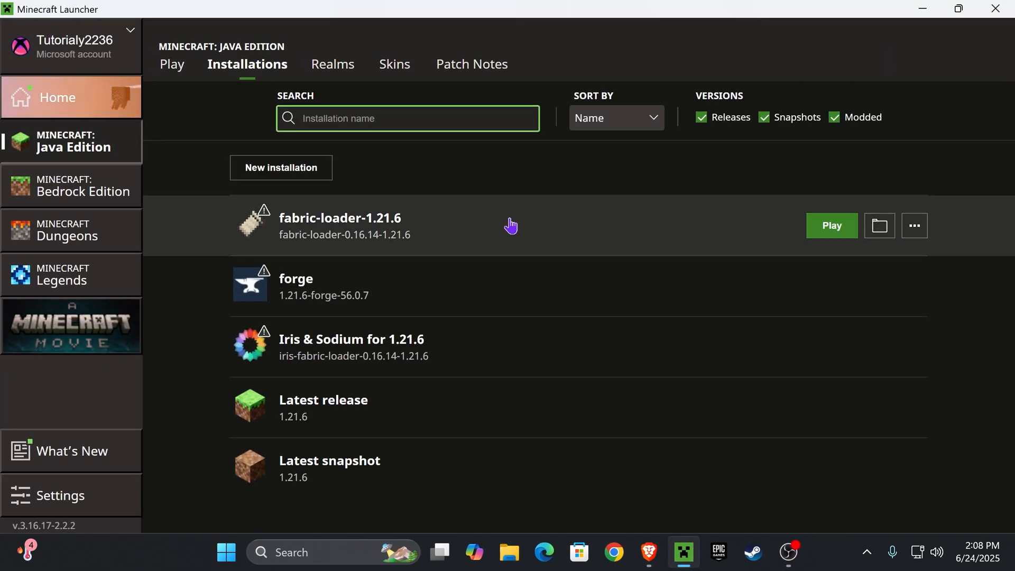
left_click(832, 225)
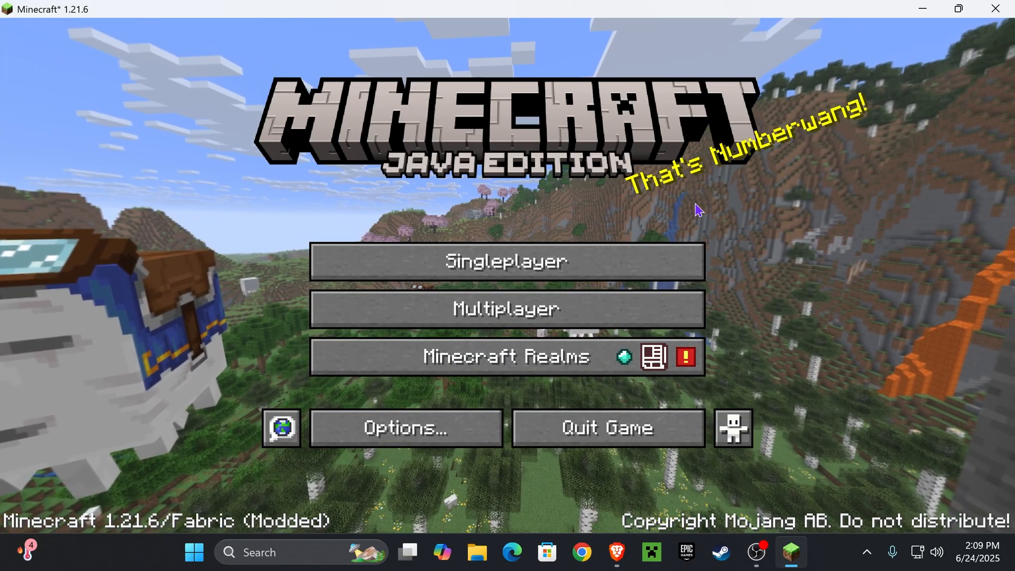
Join the singleplayer desert world, check the Litematica v0.23.0 menu, and close it with Esc
left_click(508, 261)
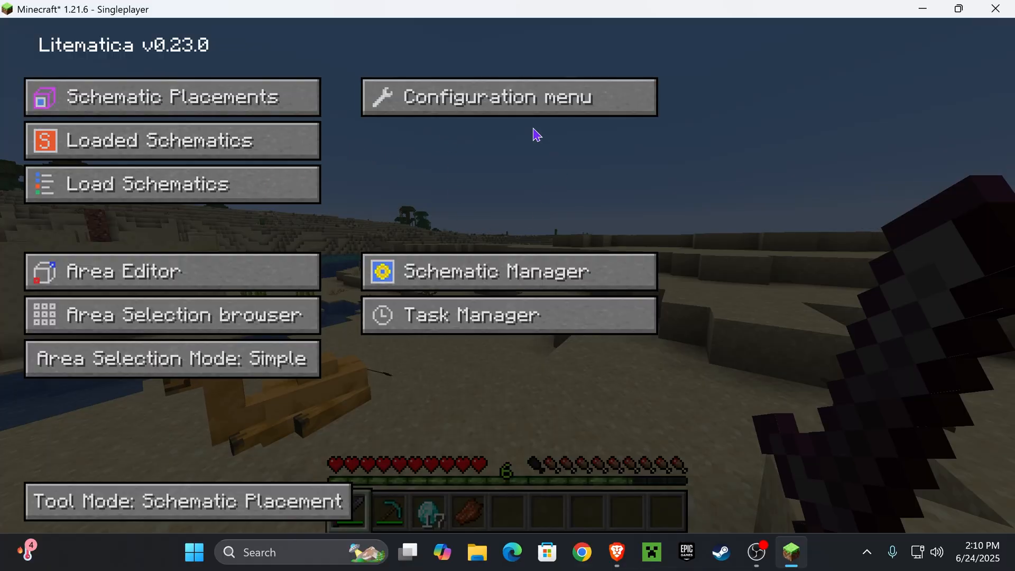
mouse_move(581, 292)
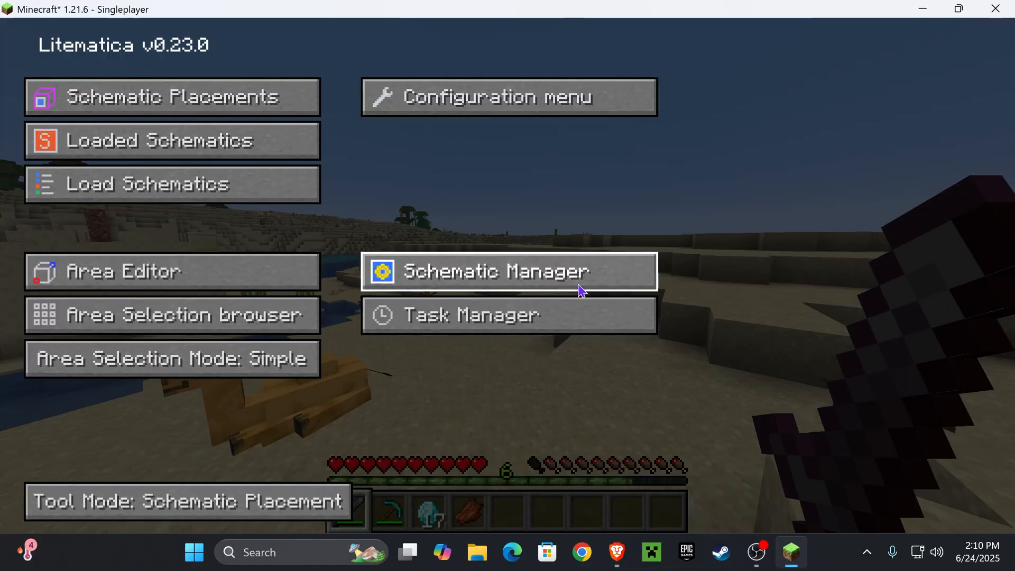
key("Escape")
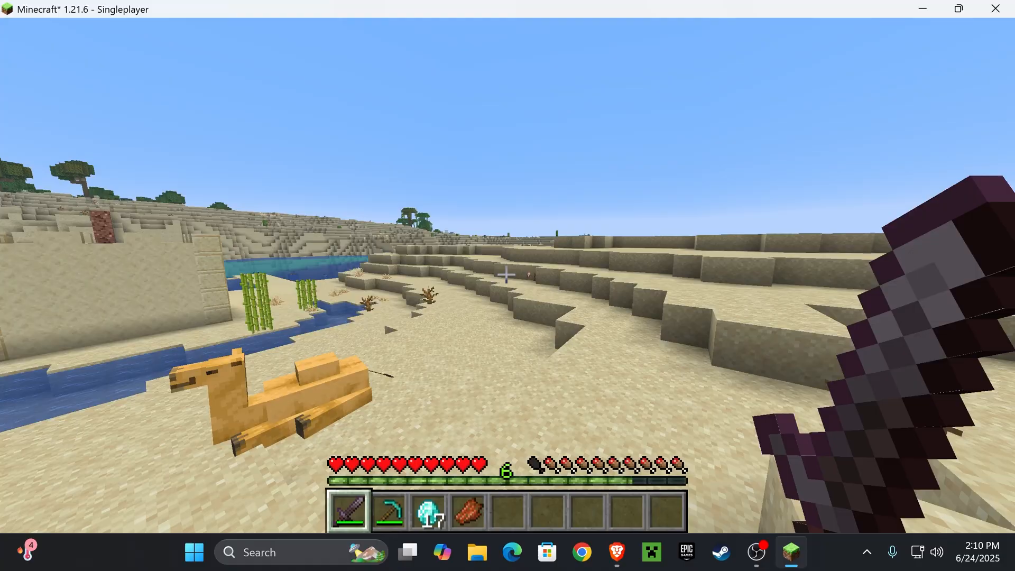